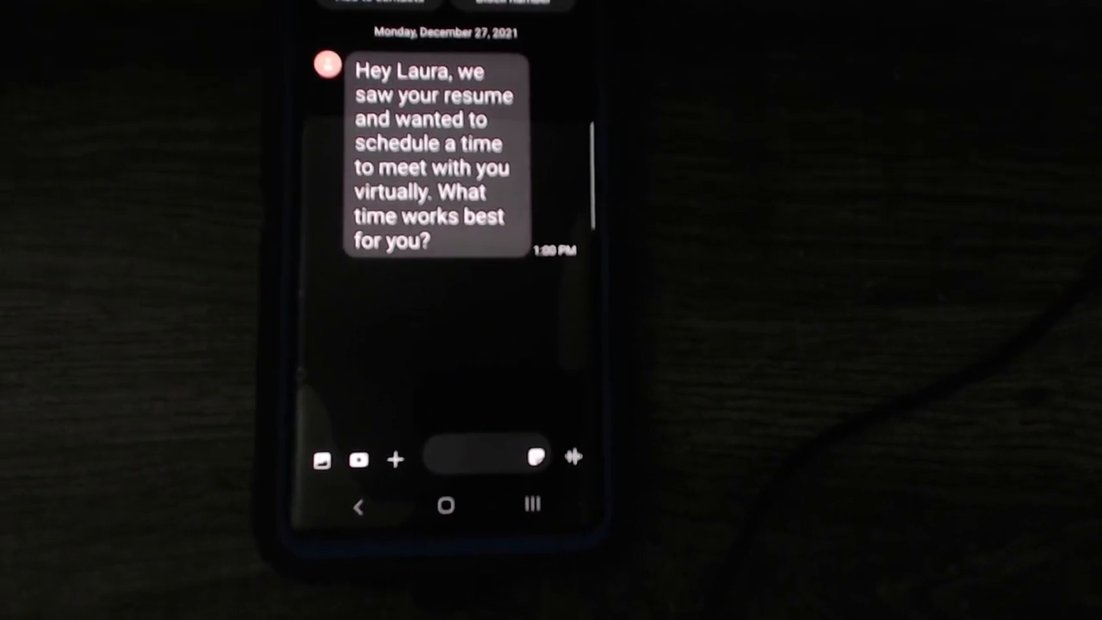
Focus the message field to begin replying to the recruiter about scheduling a virtual meeting
left_click(474, 456)
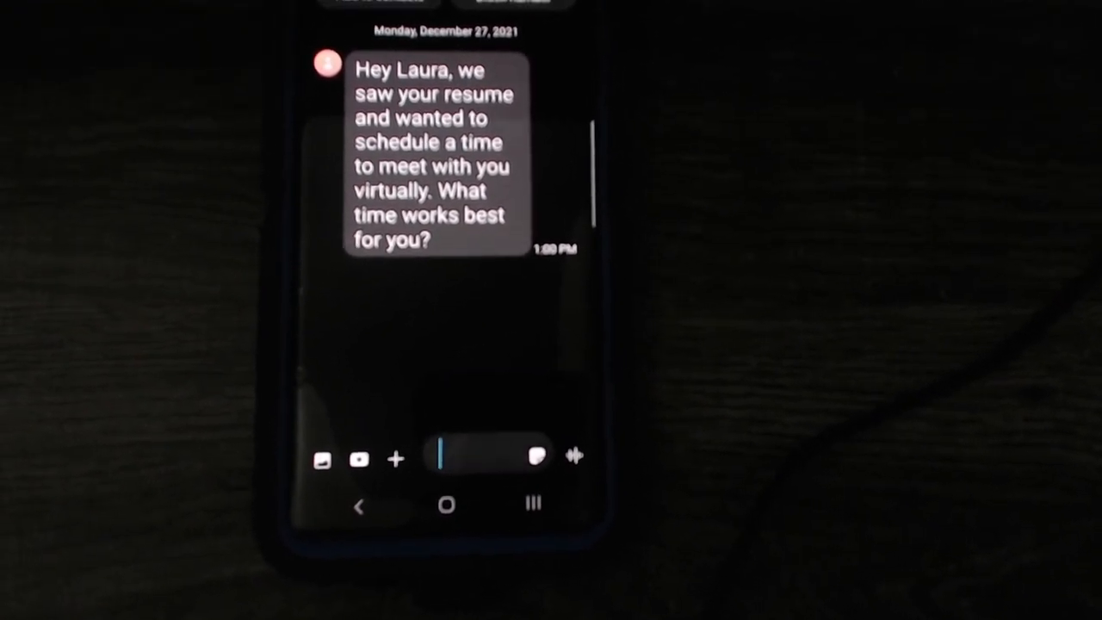